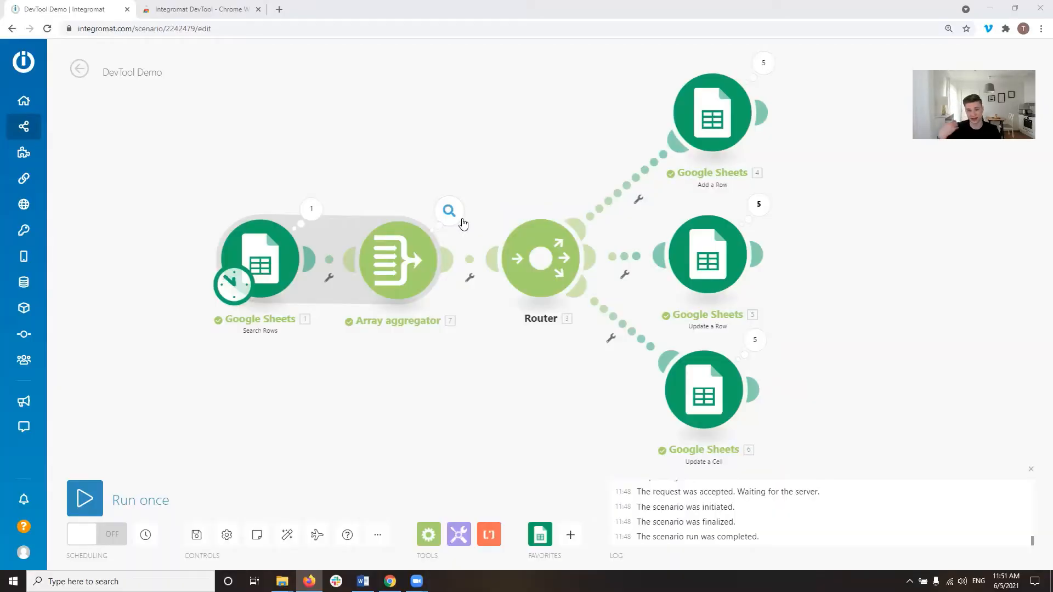
pyautogui.moveTo(208, 289)
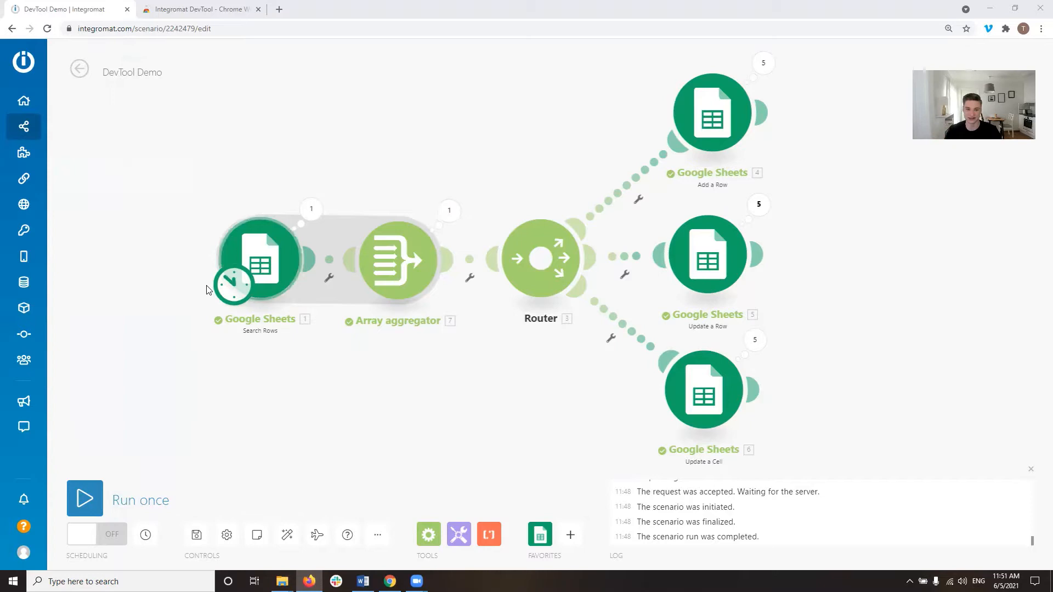
pyautogui.moveTo(204, 324)
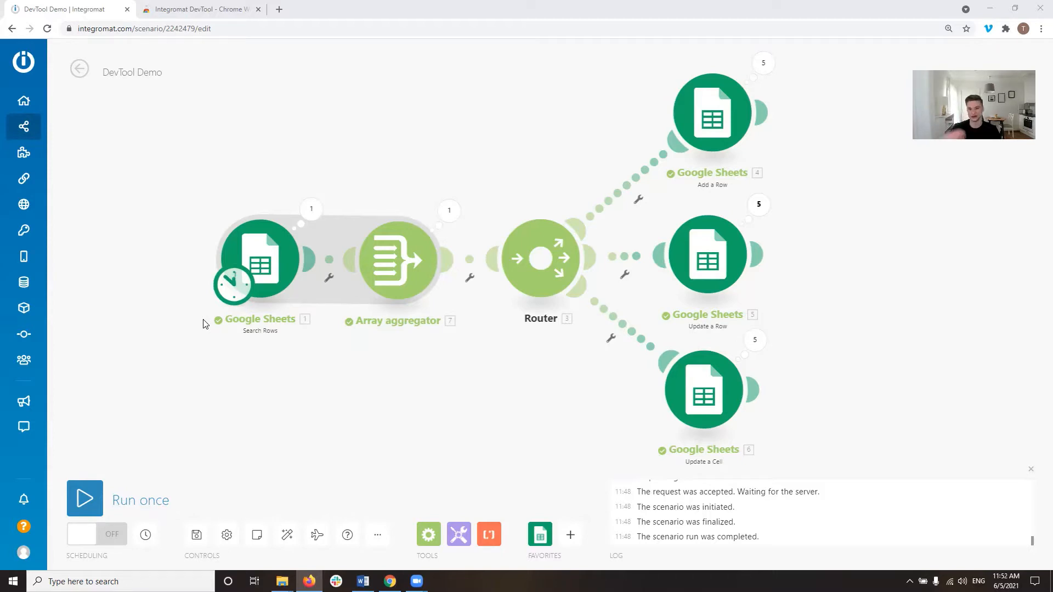
pyautogui.moveTo(161, 306)
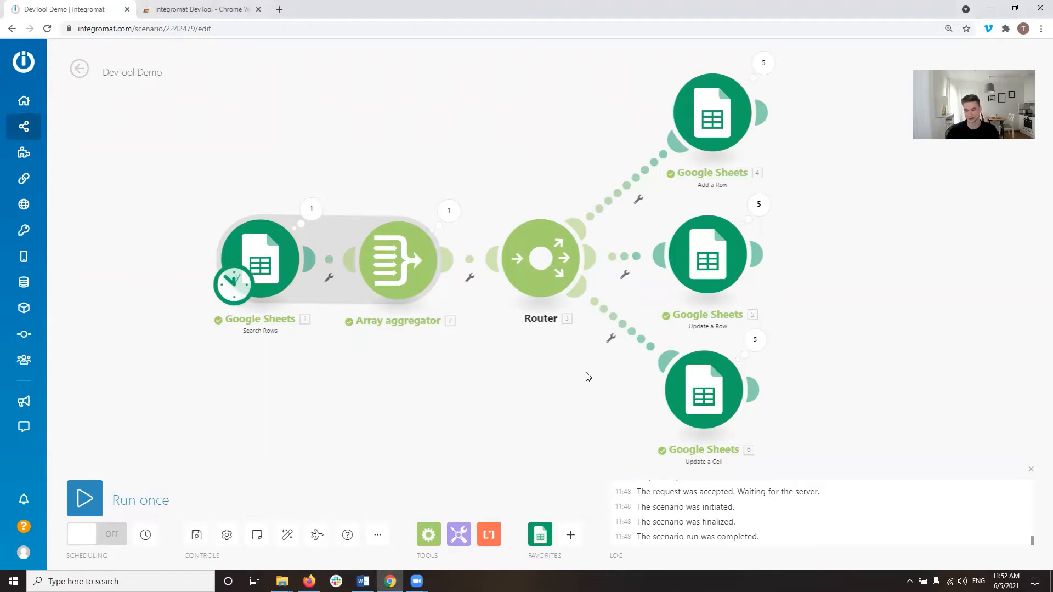
# - Open Chrome DevTools with F12 beneath the Integromat scenario editor
pyautogui.press('F12')
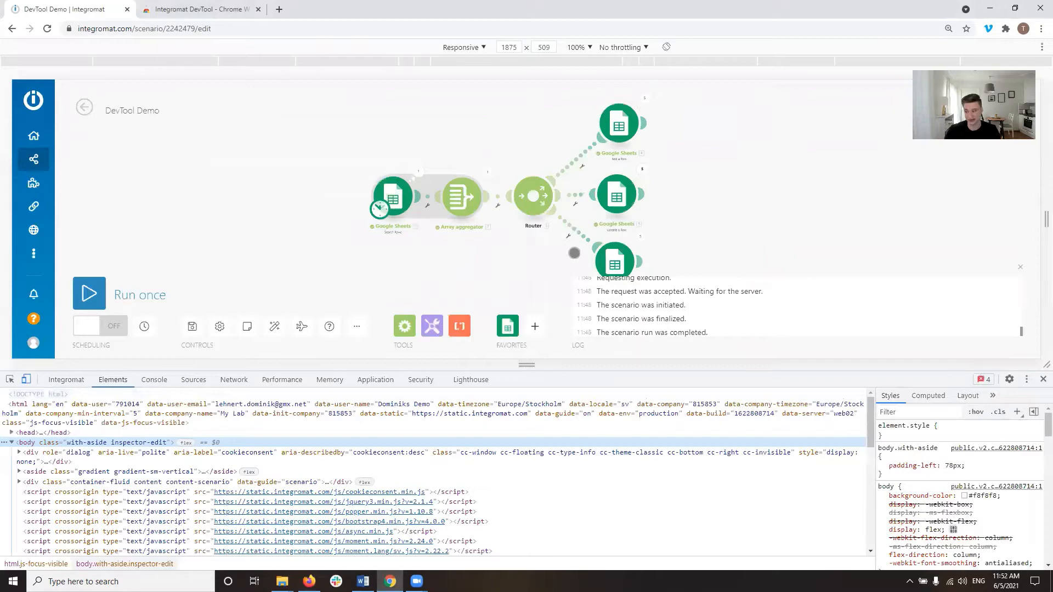
pyautogui.moveTo(748, 254)
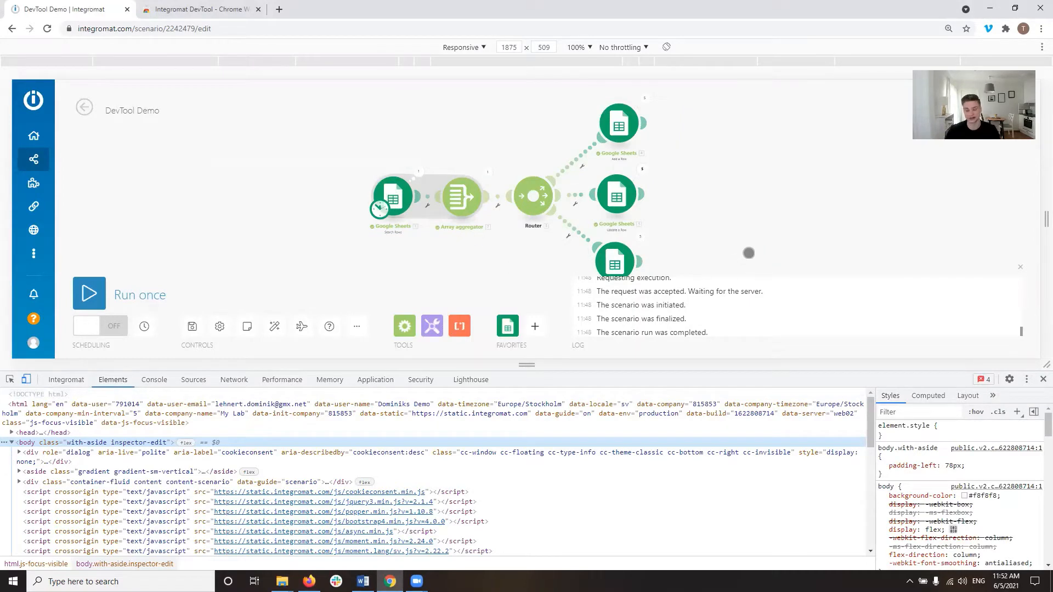
pyautogui.moveTo(349, 462)
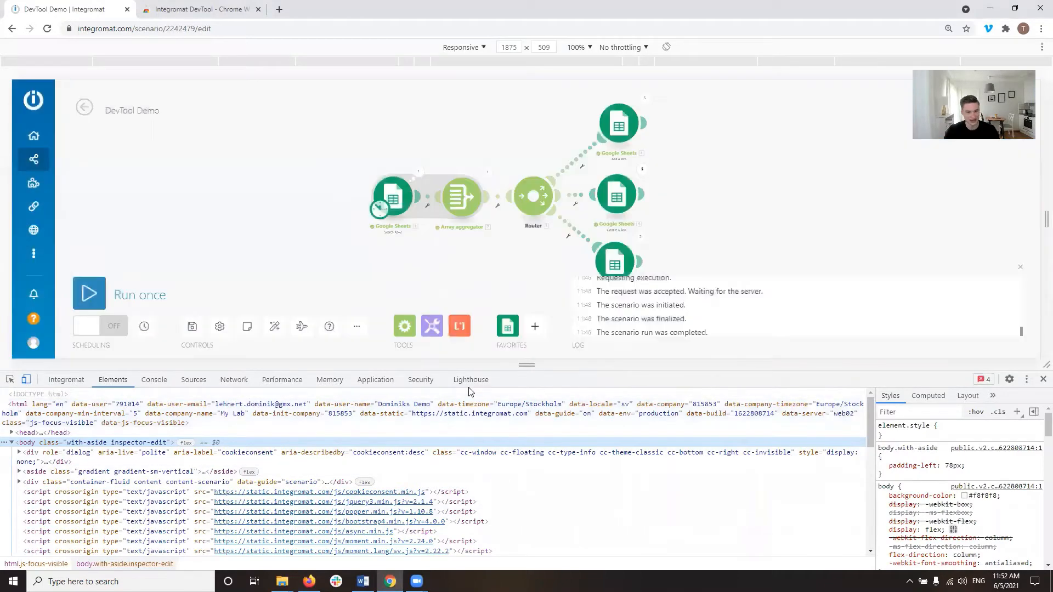
# - Switch DevTools to the Integromat tab, showing Live Stream, Scenario Debugger and Tools
pyautogui.click(65, 380)
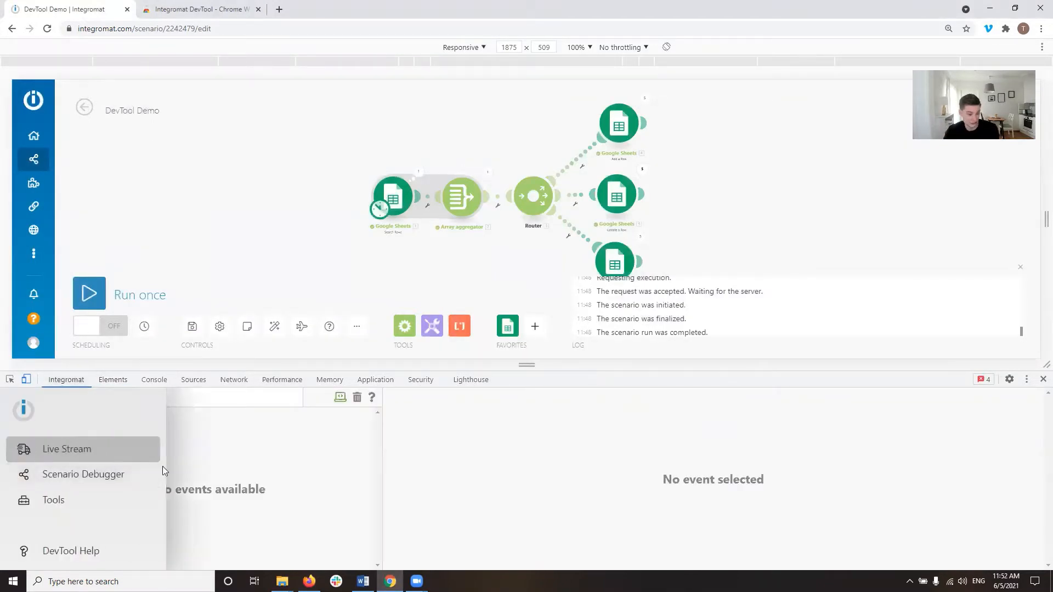
pyautogui.moveTo(74, 427)
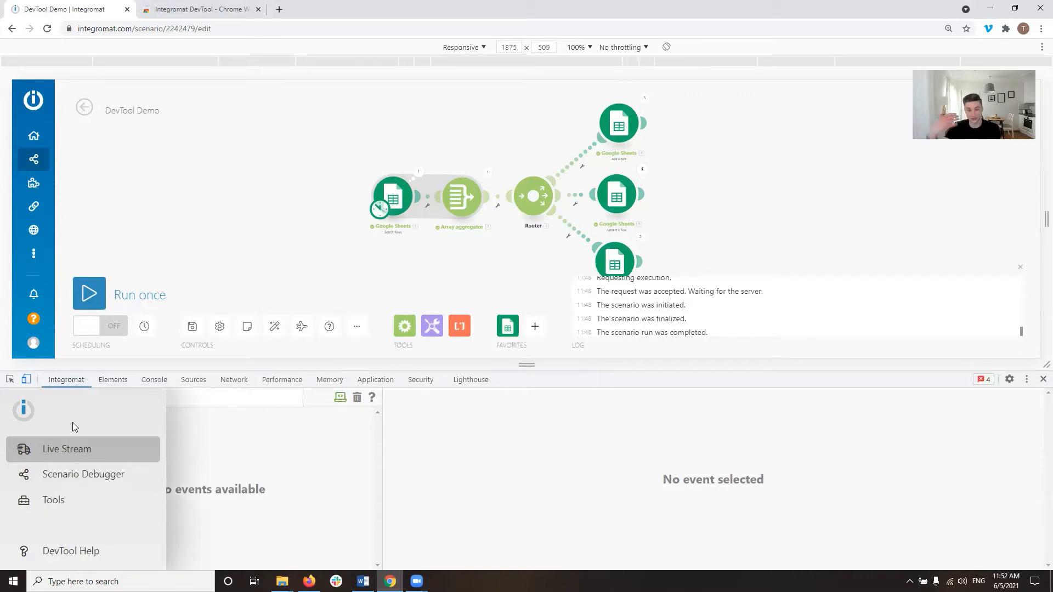
pyautogui.moveTo(61, 464)
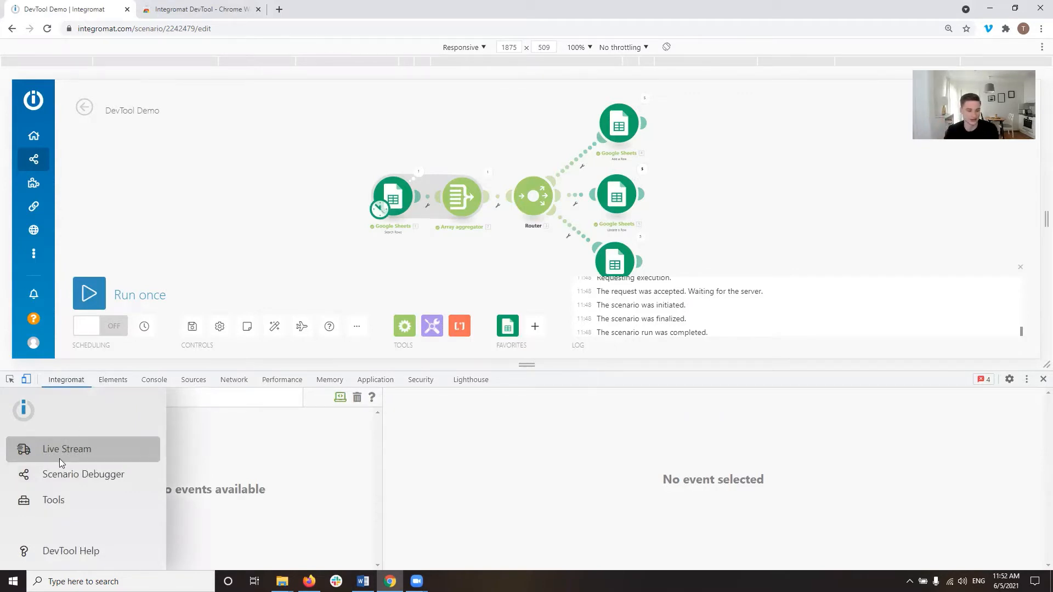
pyautogui.moveTo(84, 474)
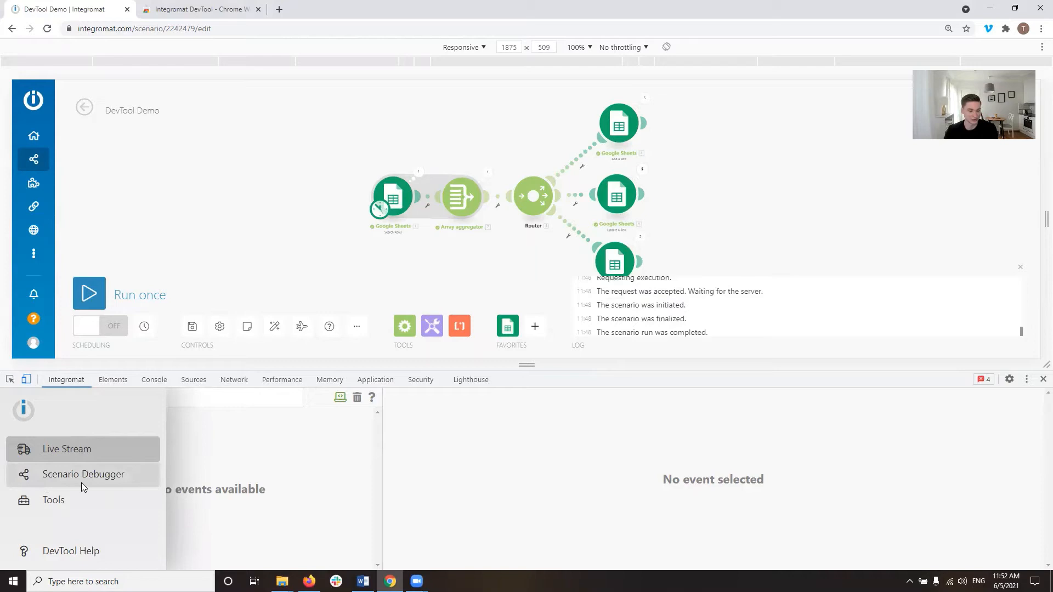
# - In Scenario Debugger, collapse the side menu and view Add a Row module 4's operations
pyautogui.click(83, 474)
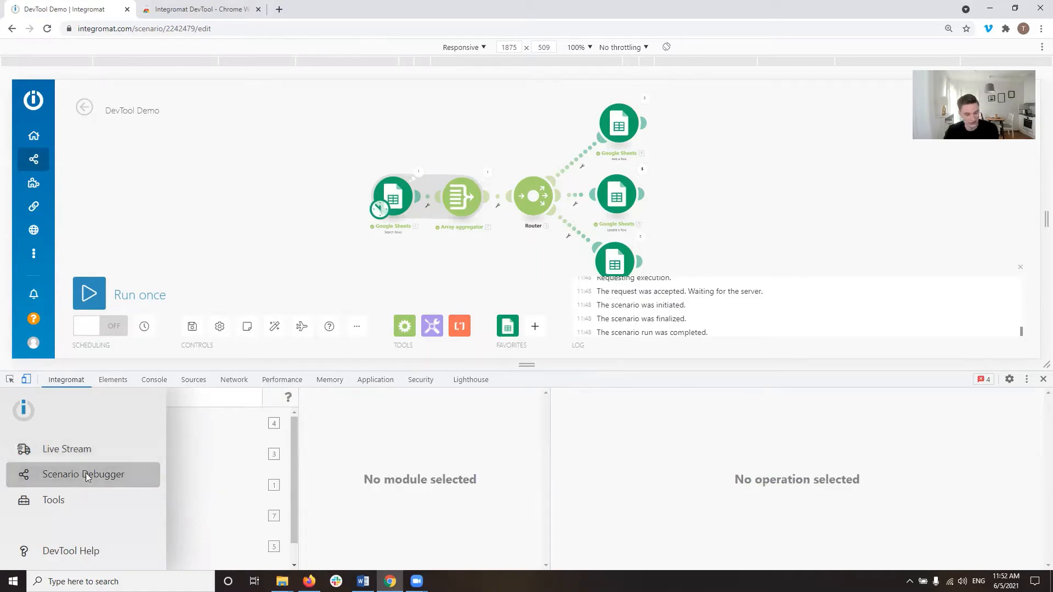
pyautogui.click(84, 474)
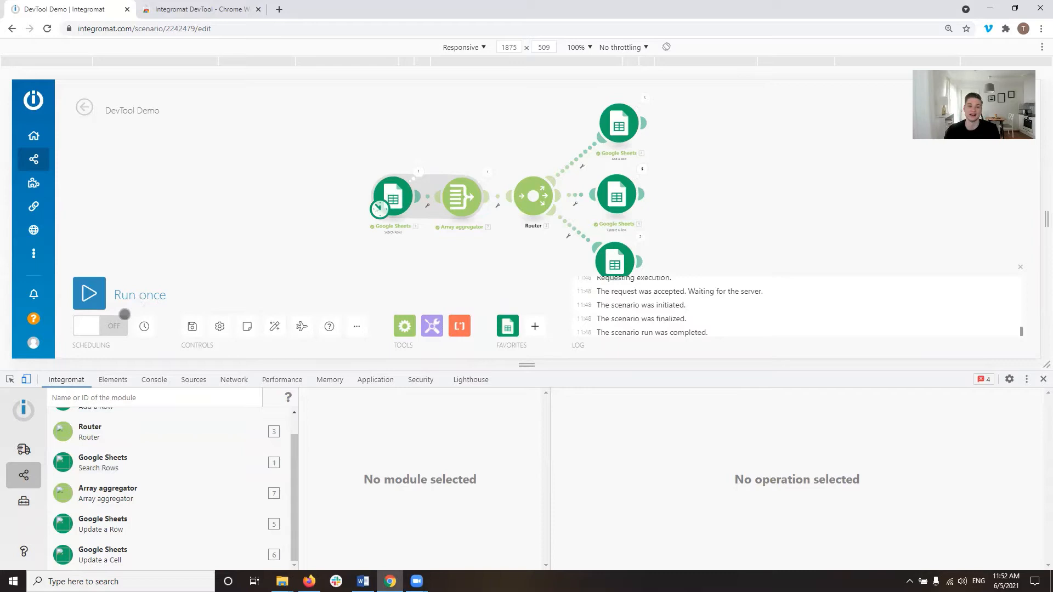
pyautogui.click(88, 294)
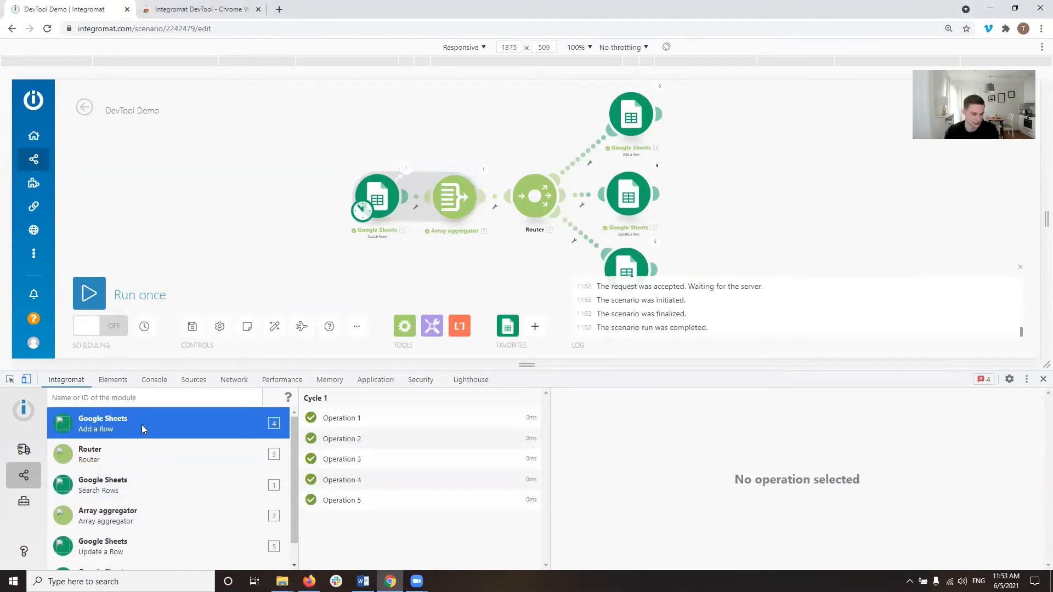
pyautogui.moveTo(114, 440)
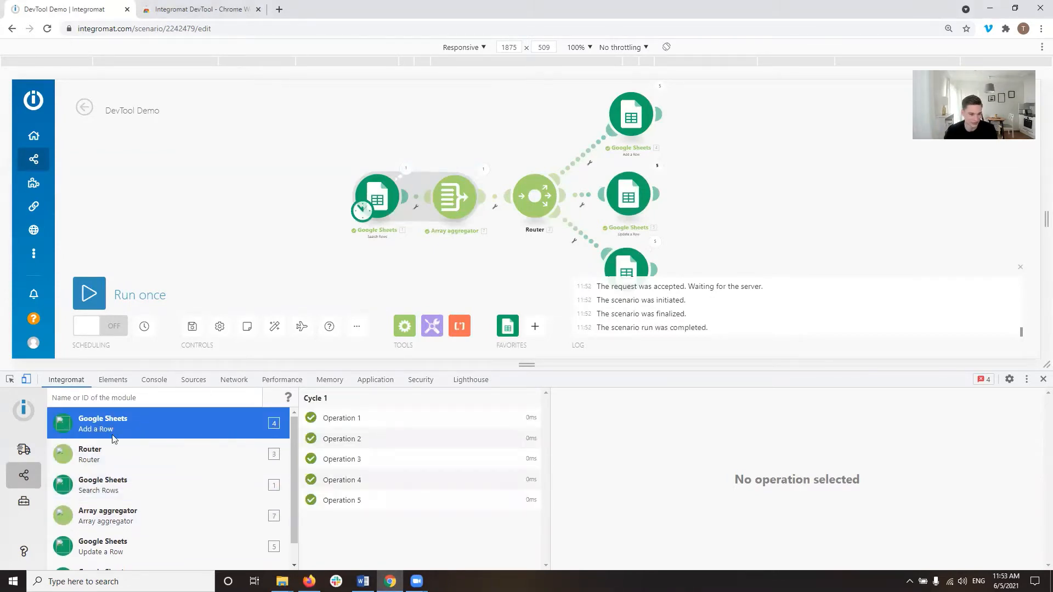
pyautogui.moveTo(368, 418)
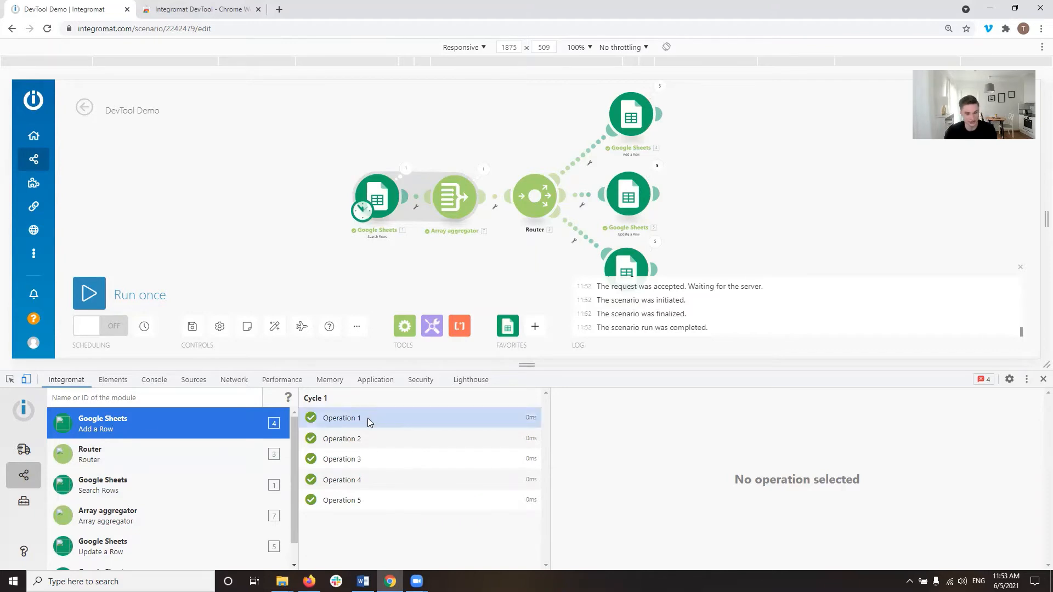
# - Inspect operation 3's request and response body, then begin a module search with 'AA'
pyautogui.click(341, 439)
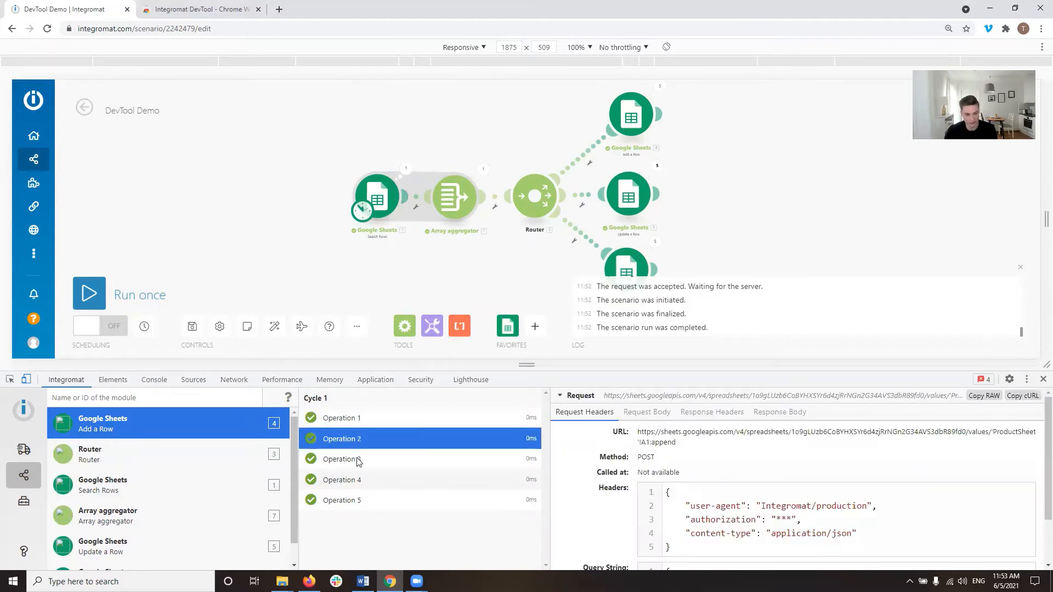
pyautogui.click(342, 459)
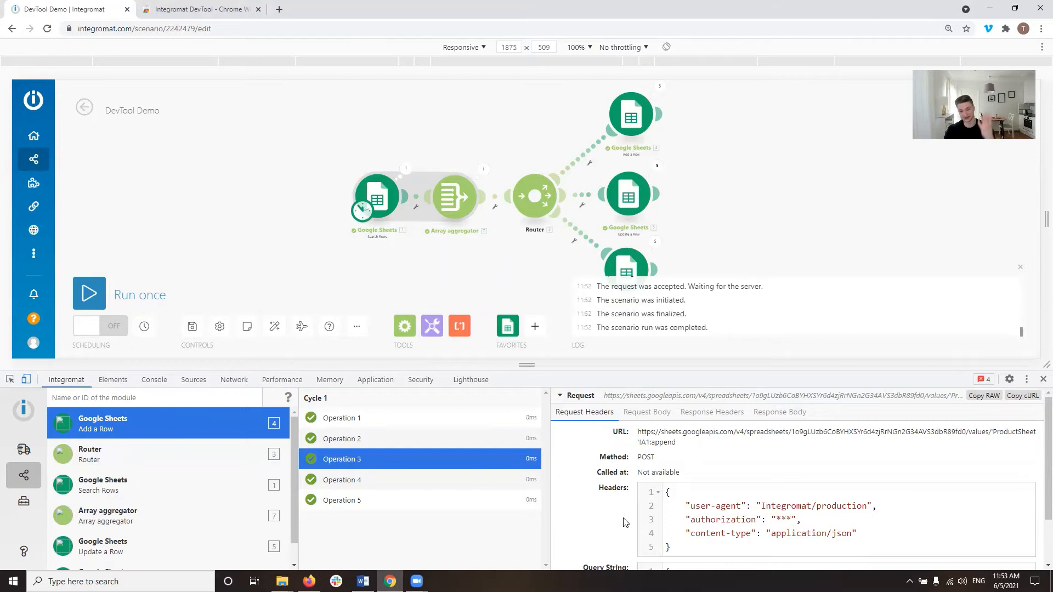
pyautogui.click(780, 411)
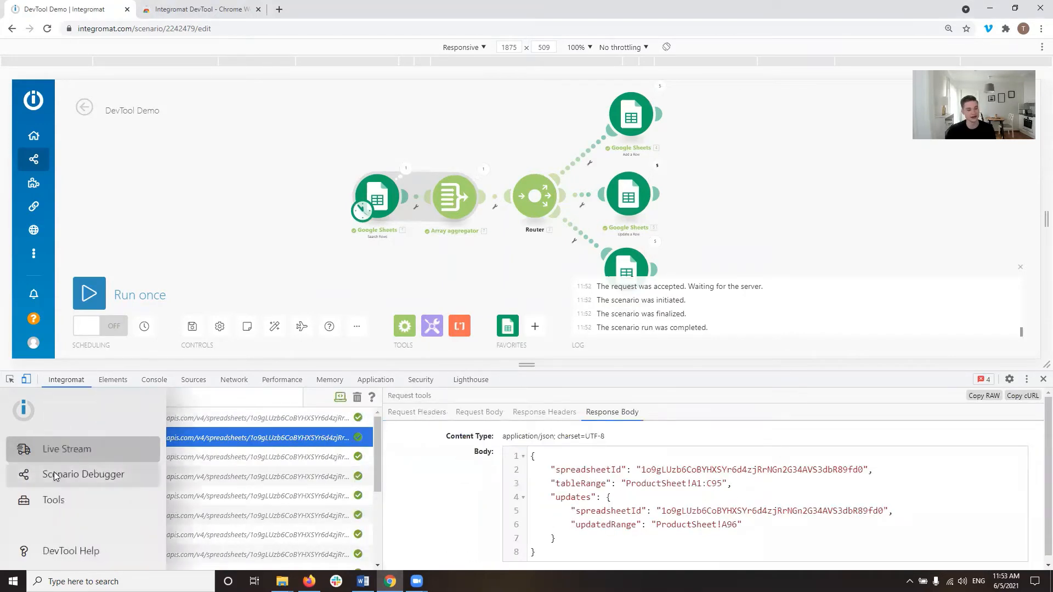
pyautogui.click(83, 474)
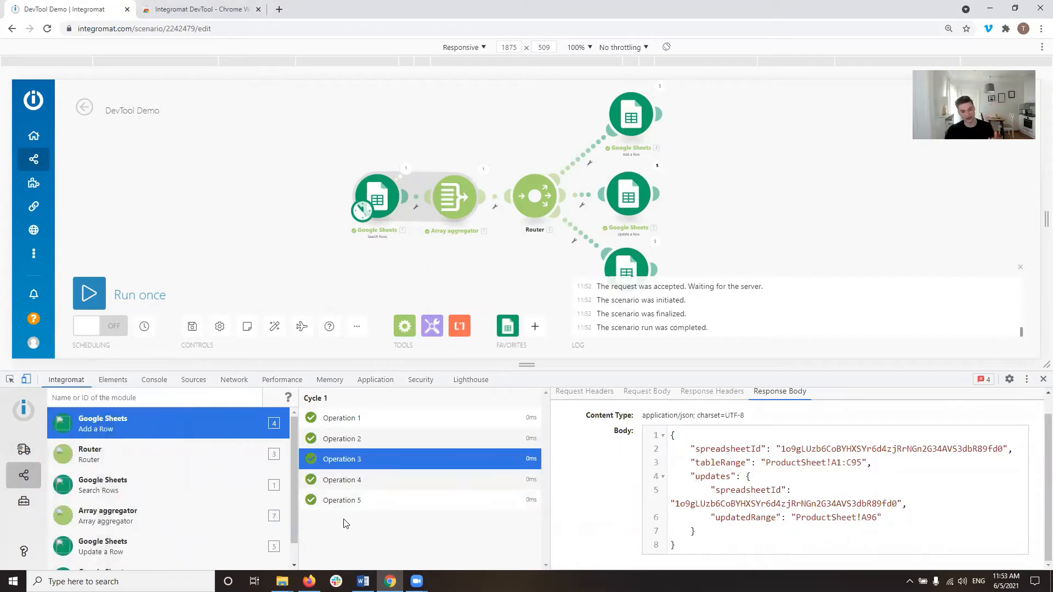
pyautogui.moveTo(174, 413)
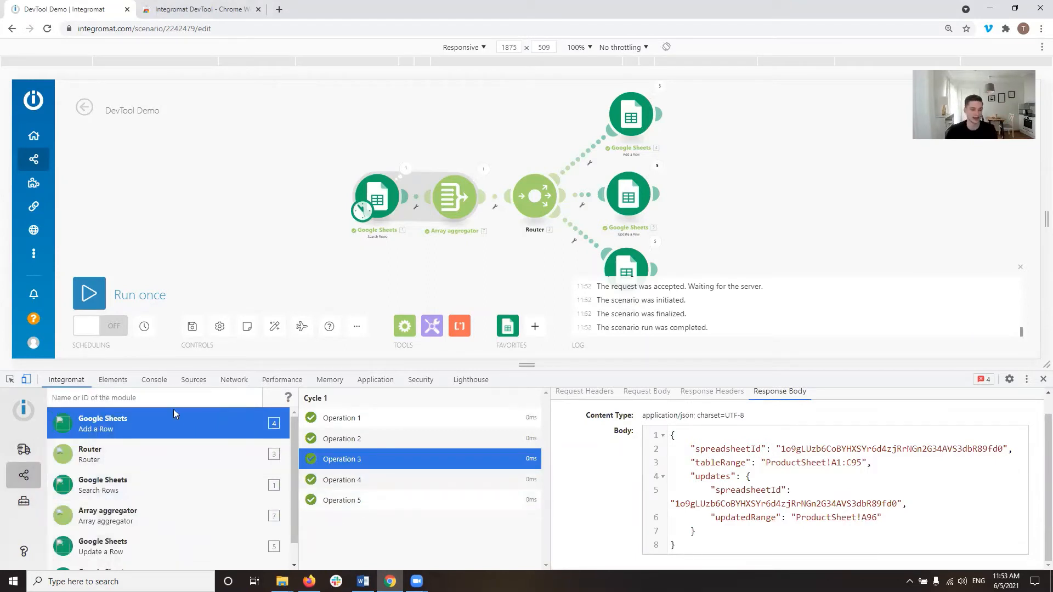
pyautogui.write('AA')
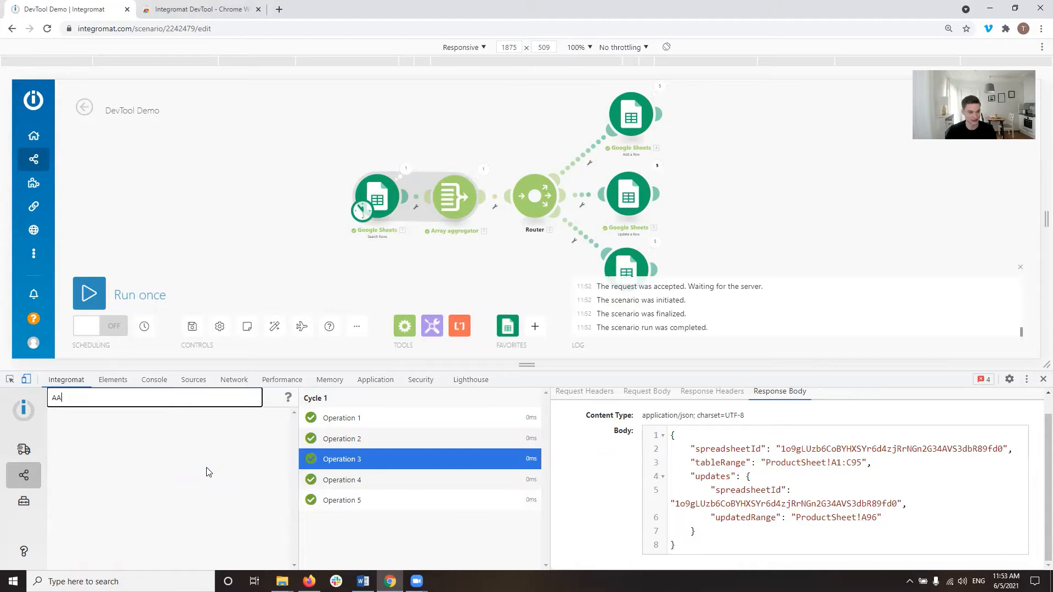
pyautogui.write('Add')
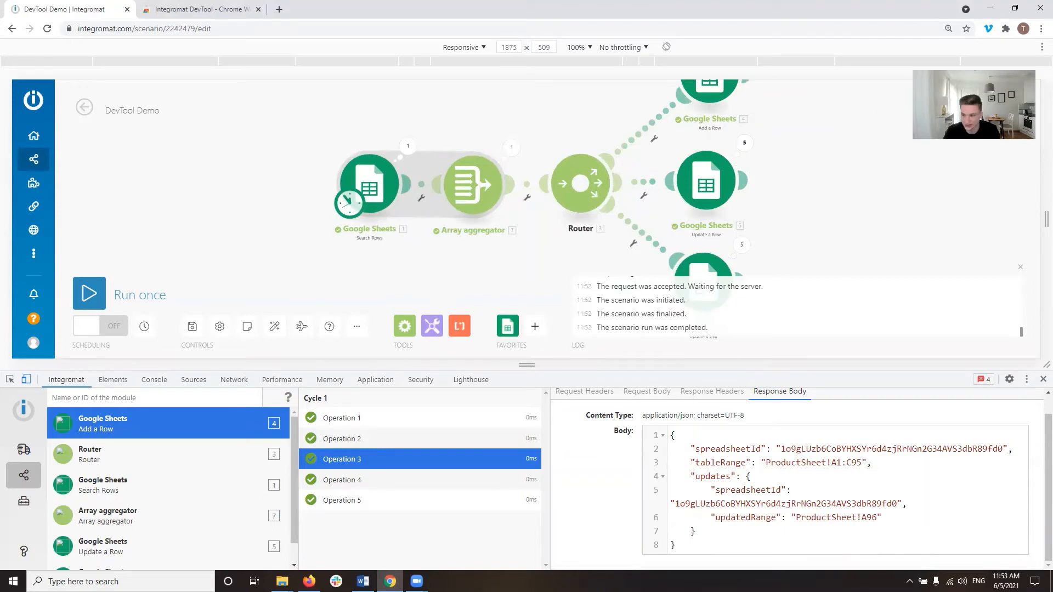
# - Close the developer tools using the X button in the DevTools toolbar
pyautogui.click(1042, 380)
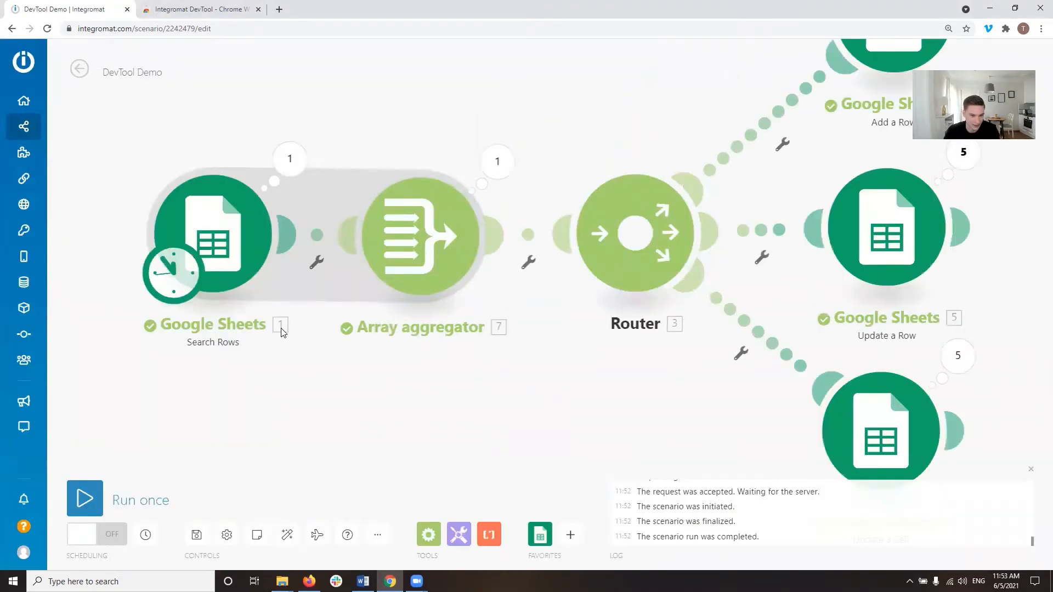
pyautogui.moveTo(493, 339)
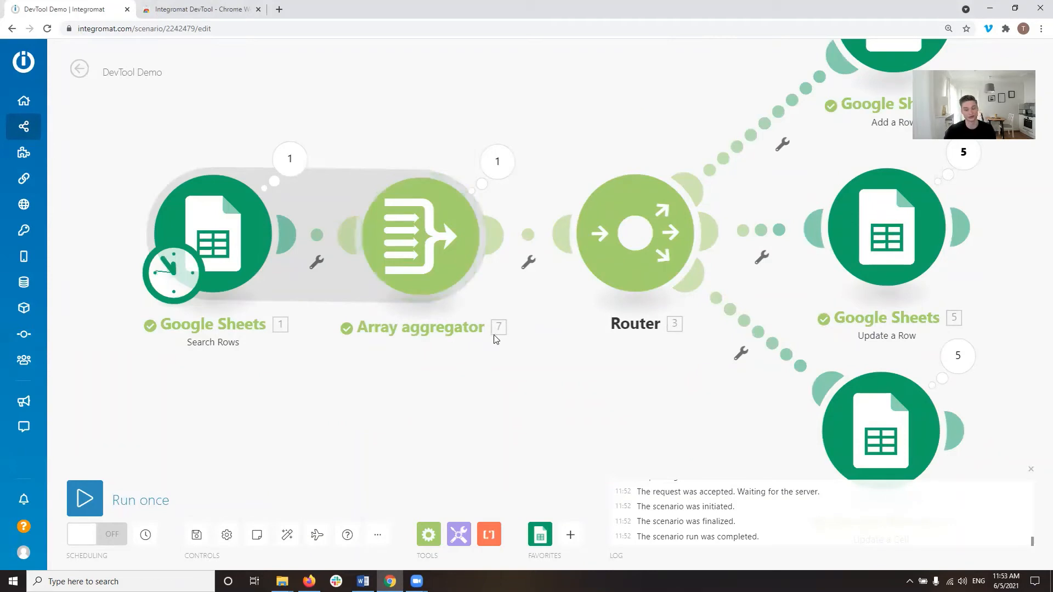
pyautogui.moveTo(458, 351)
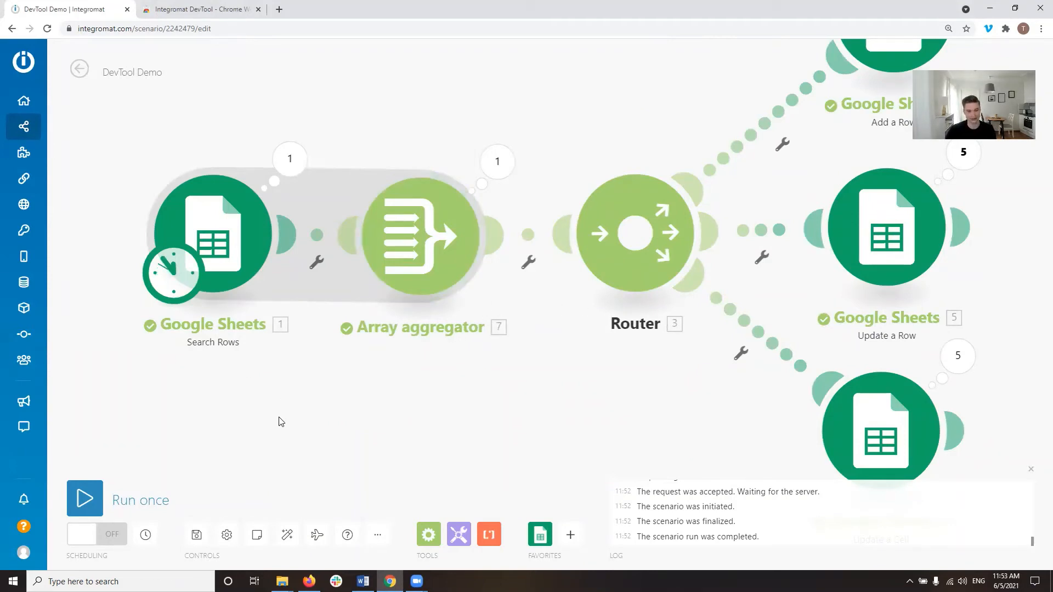
# - Reopen DevTools on the Integromat Scenario Debugger and filter modules to 5, Update a Row
pyautogui.press('F12')
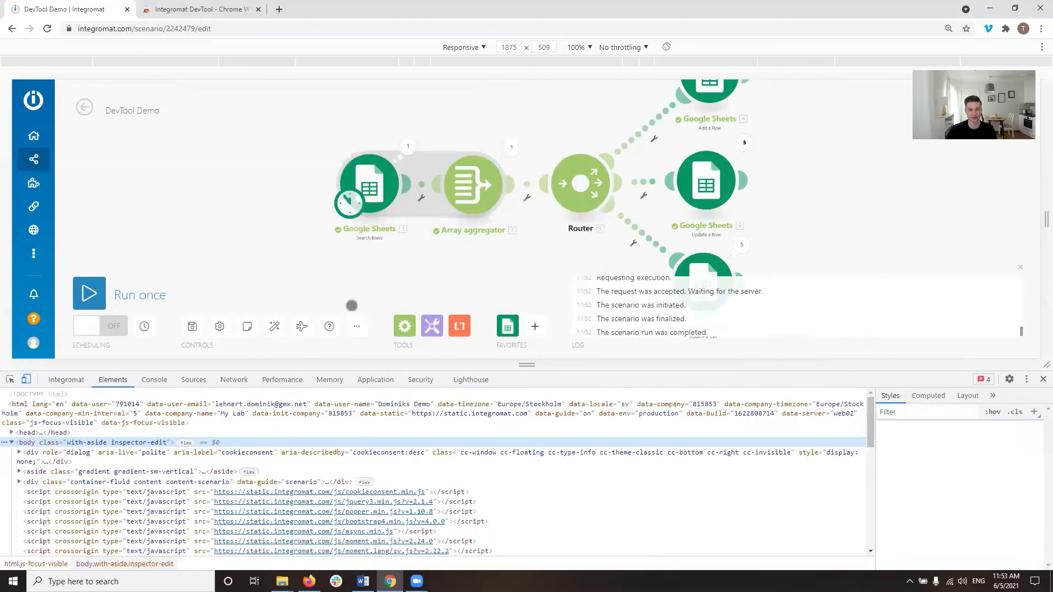
pyautogui.click(66, 380)
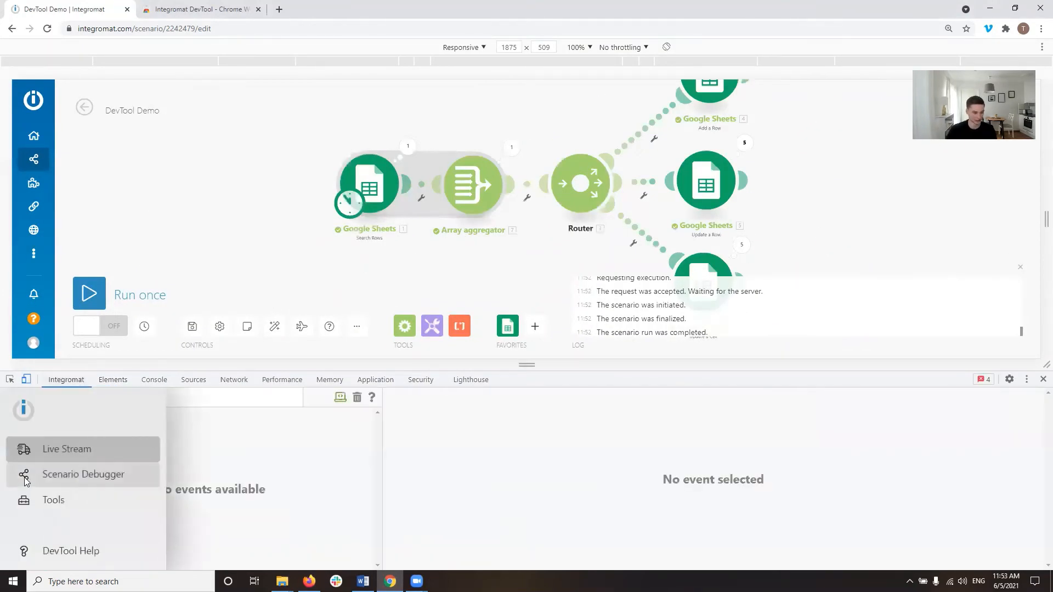
pyautogui.click(83, 474)
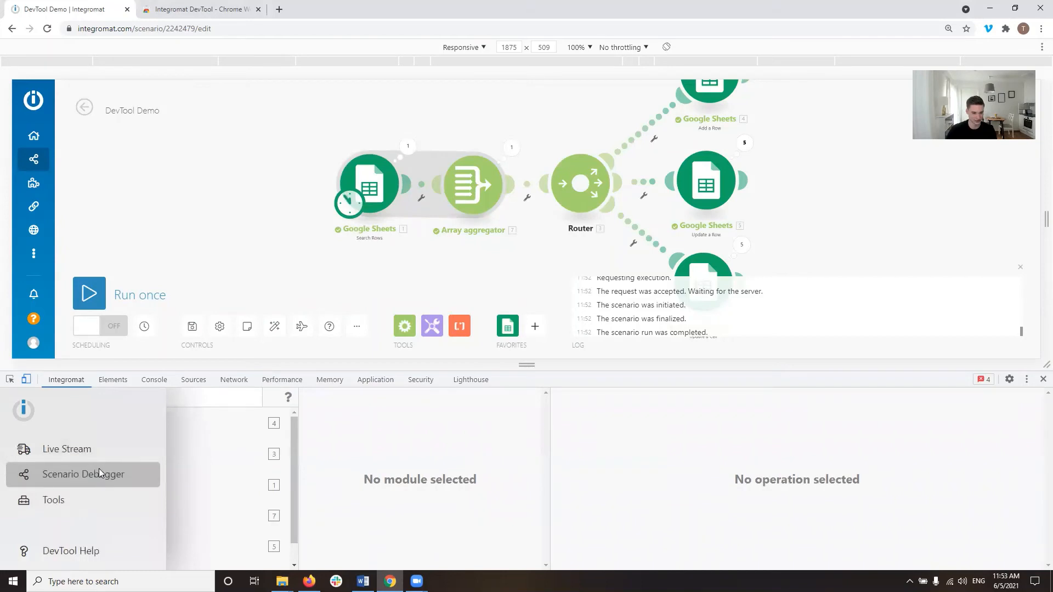
pyautogui.click(84, 474)
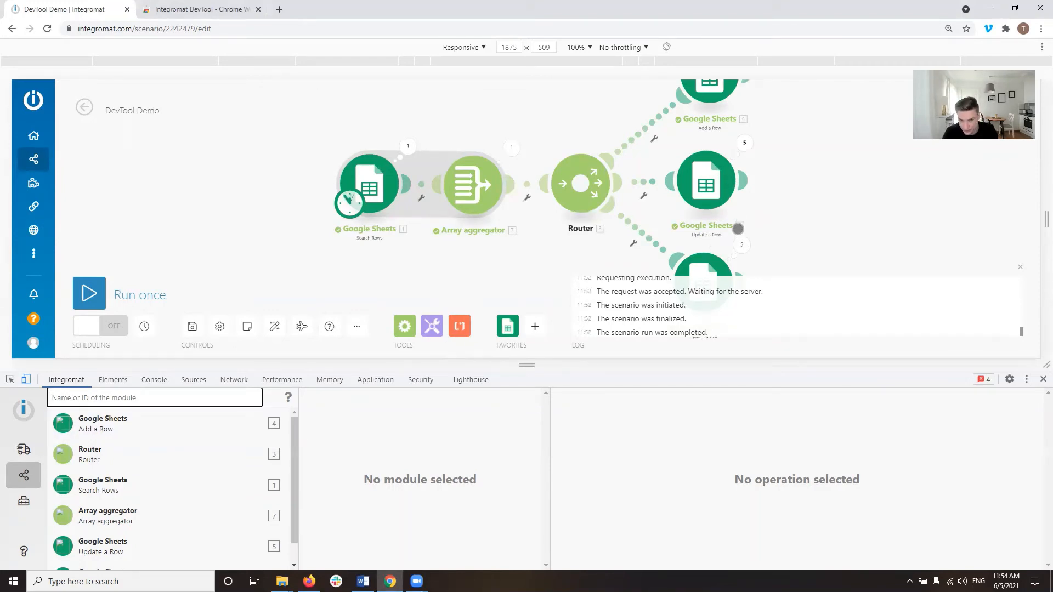
pyautogui.write('5')
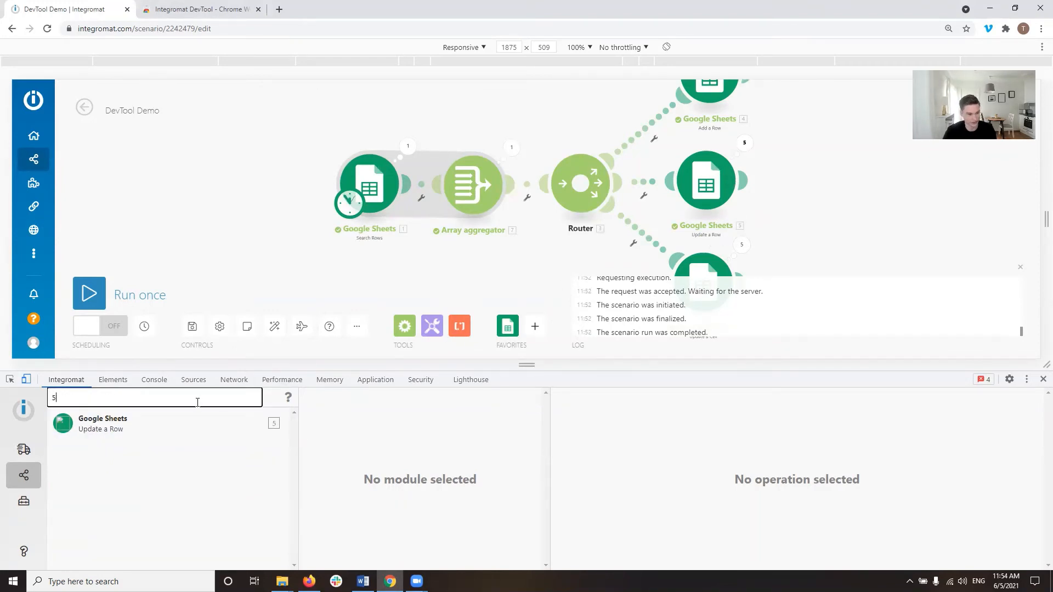